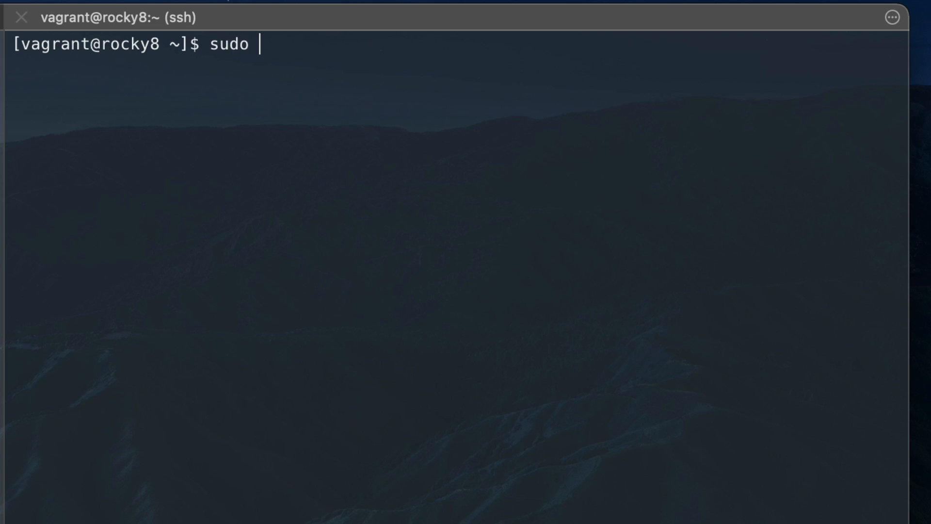
# Step: Refresh packages with dnf update on Rocky and apt update on Ubuntu
pyautogui.write('dnf upda')
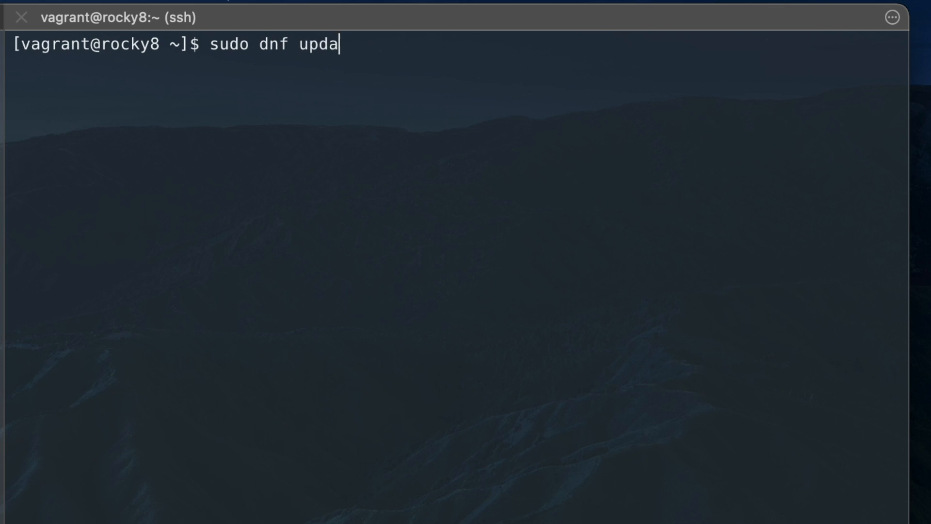
pyautogui.write('te')
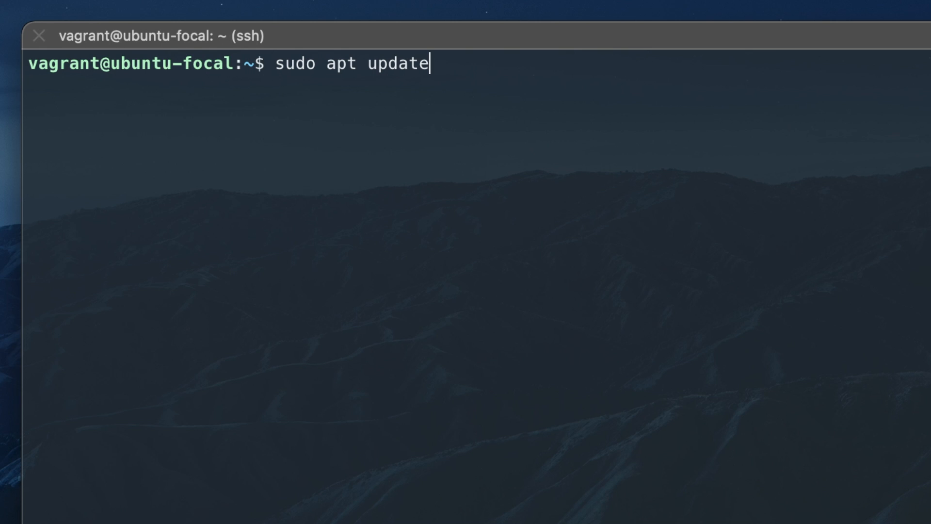
pyautogui.press('Return')
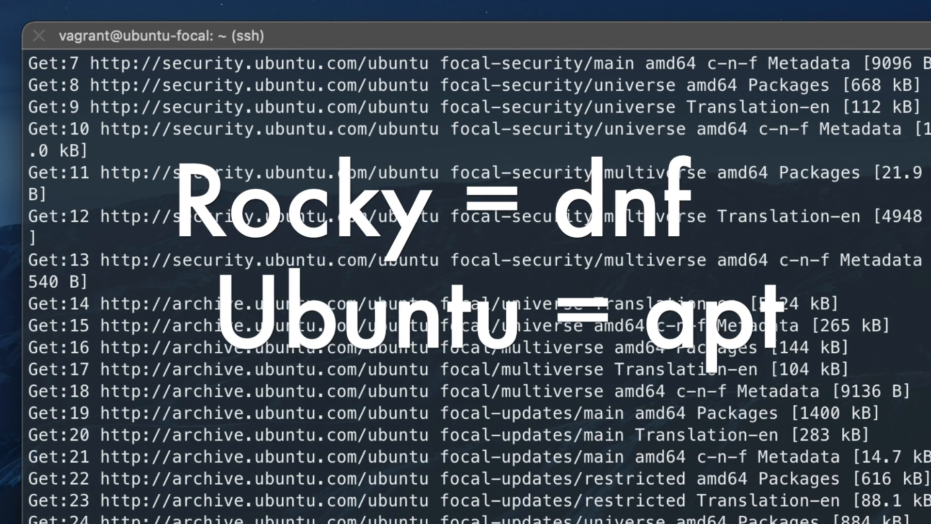
pyautogui.scroll(-3)
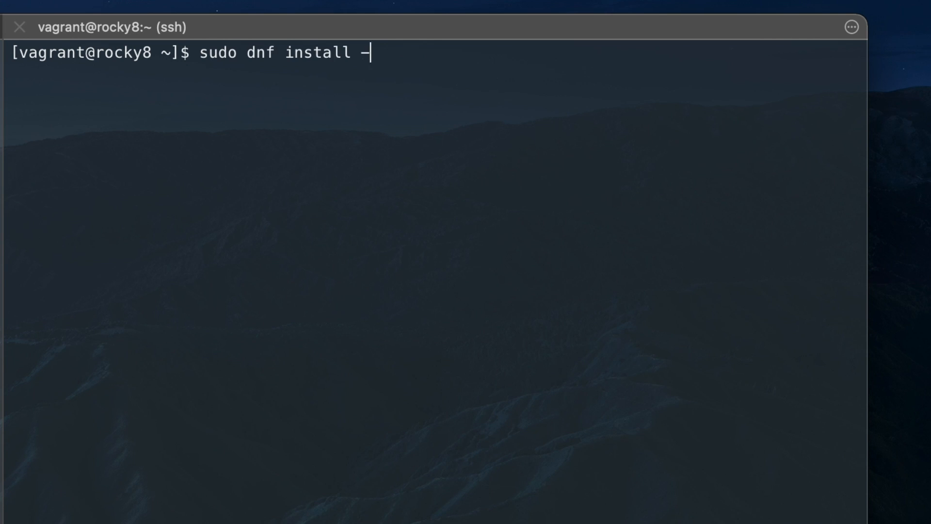
# Step: Install zsh and util-linux-user via dnf on Rocky, and zsh via apt on Ubuntu
pyautogui.write('y zsh util-li')
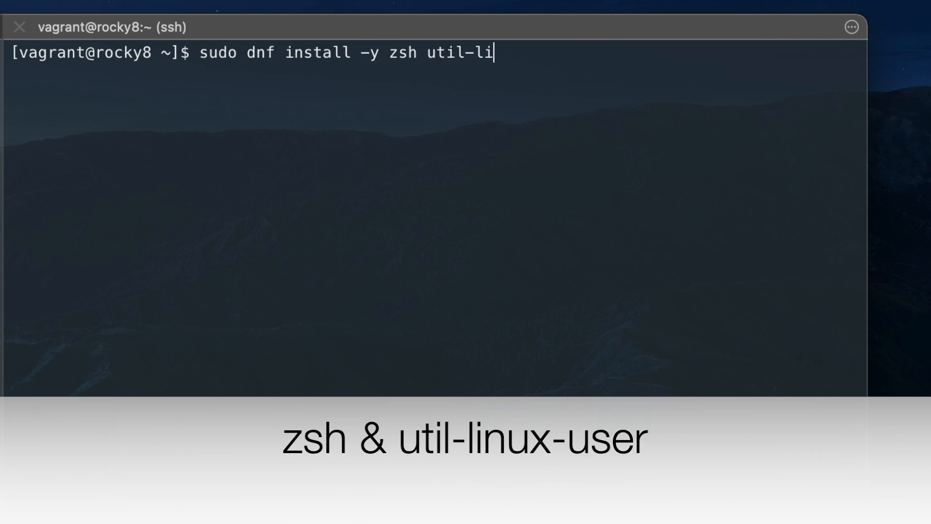
pyautogui.write('nux-user')
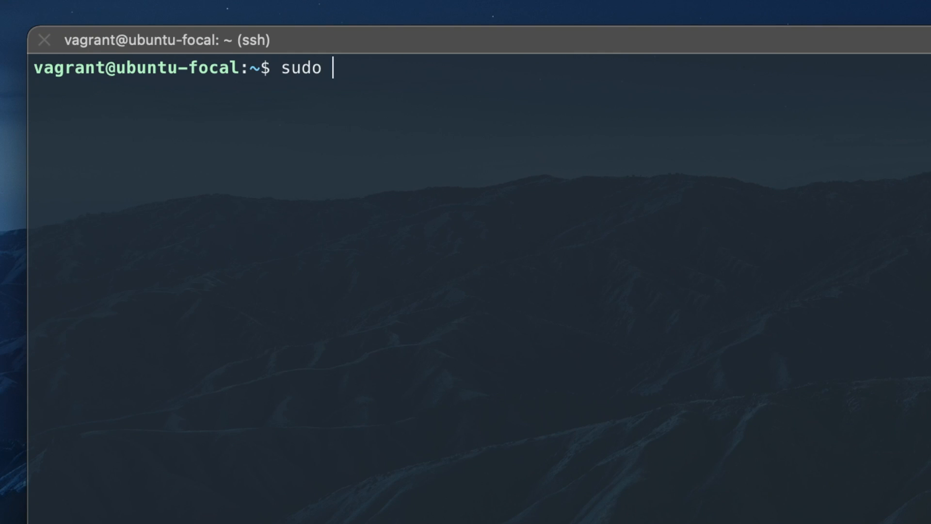
pyautogui.write('apt install -y')
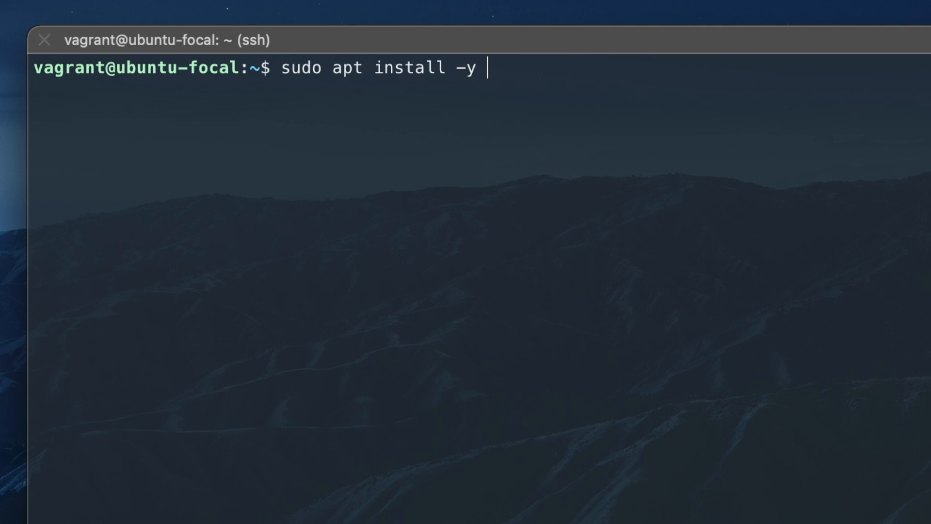
pyautogui.write('zsh')
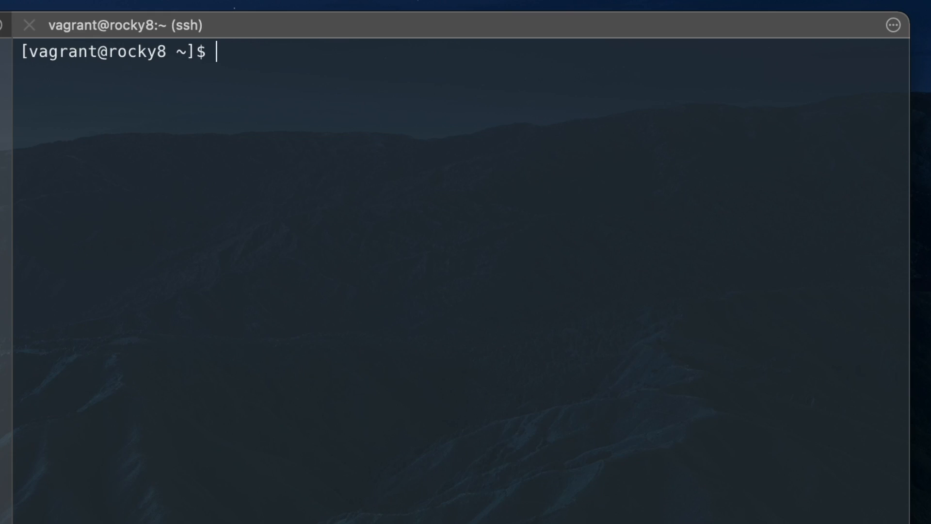
# Step: Change the login shell to /bin/zsh with chsh and verify via which $SHELL
pyautogui.write('chsh -s')
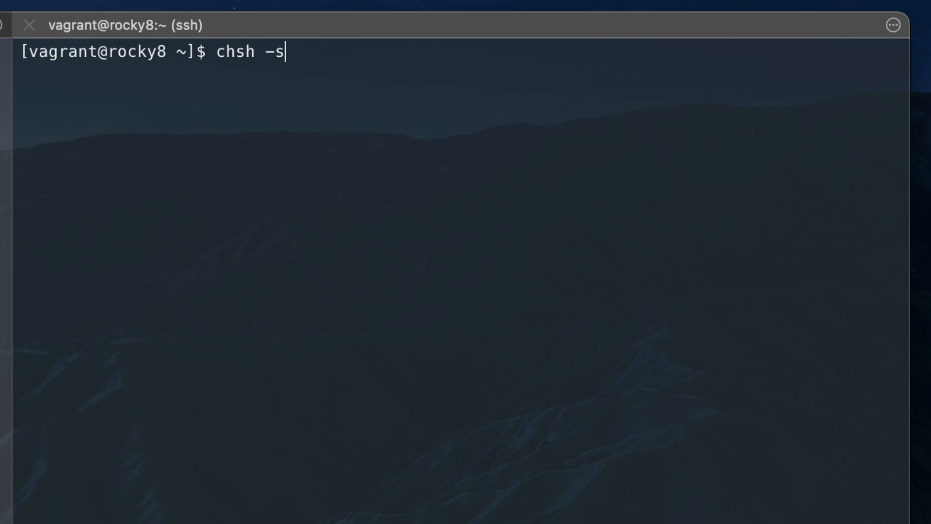
pyautogui.write('/bin/zsh')
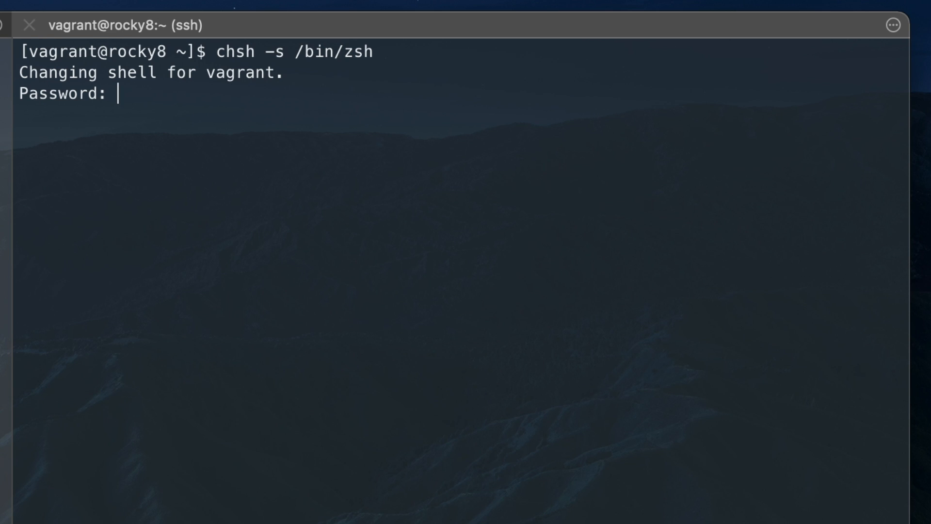
pyautogui.press('Enter')
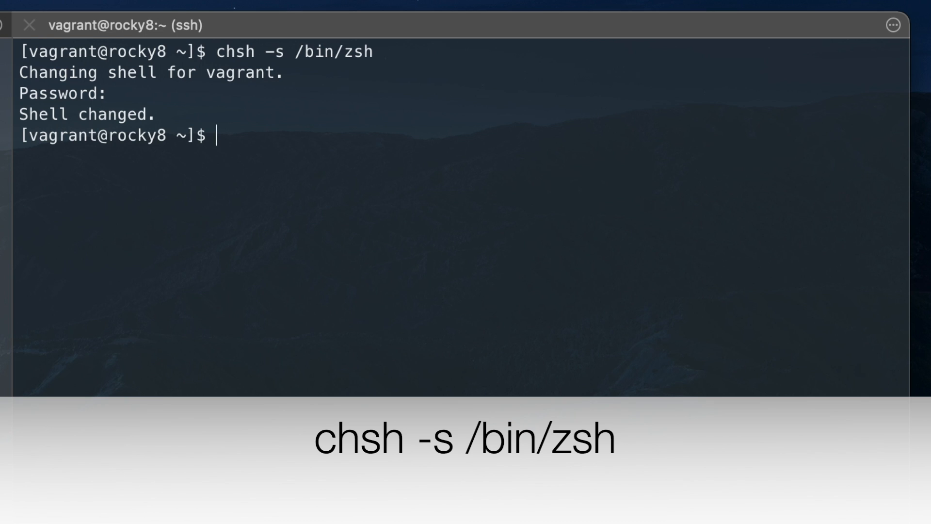
pyautogui.write('which $')
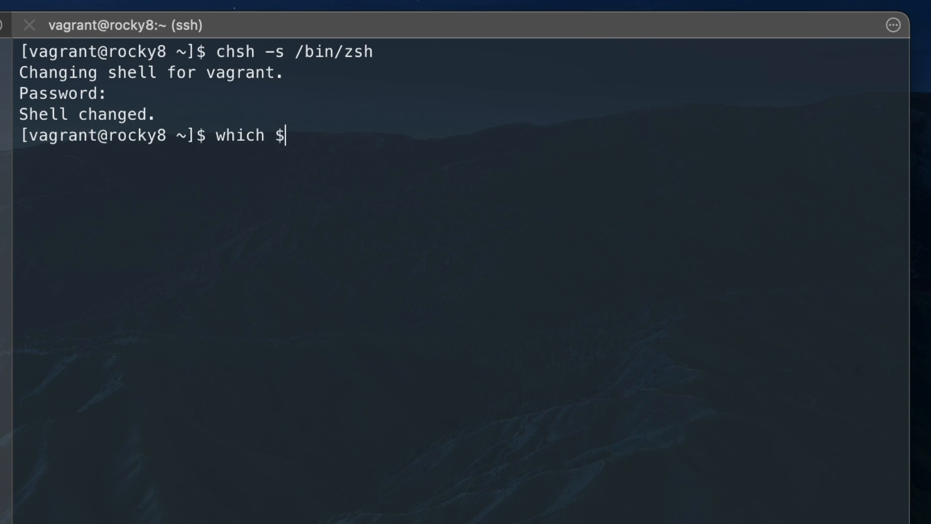
pyautogui.press('Enter')
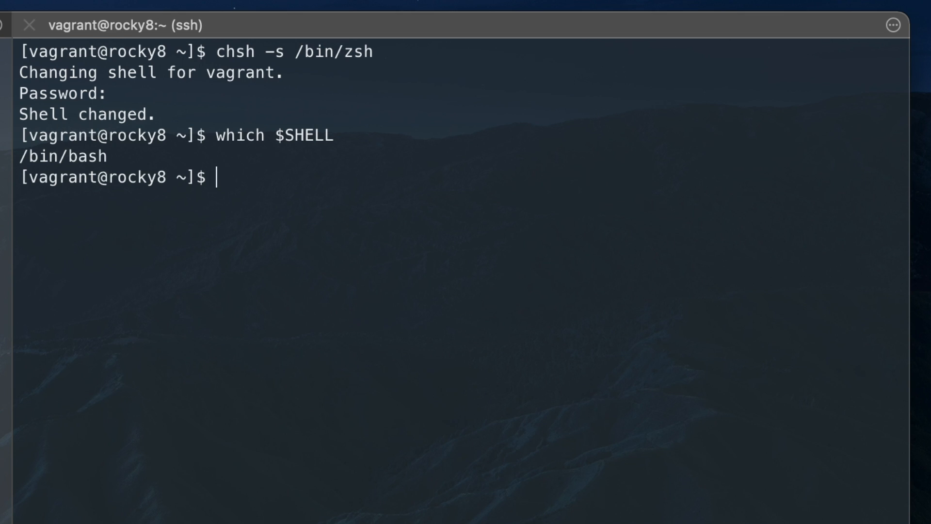
# Step: Reboot with sudo reboot and choose option 2 in the zsh first-run menu
pyautogui.write('sudo reboot')
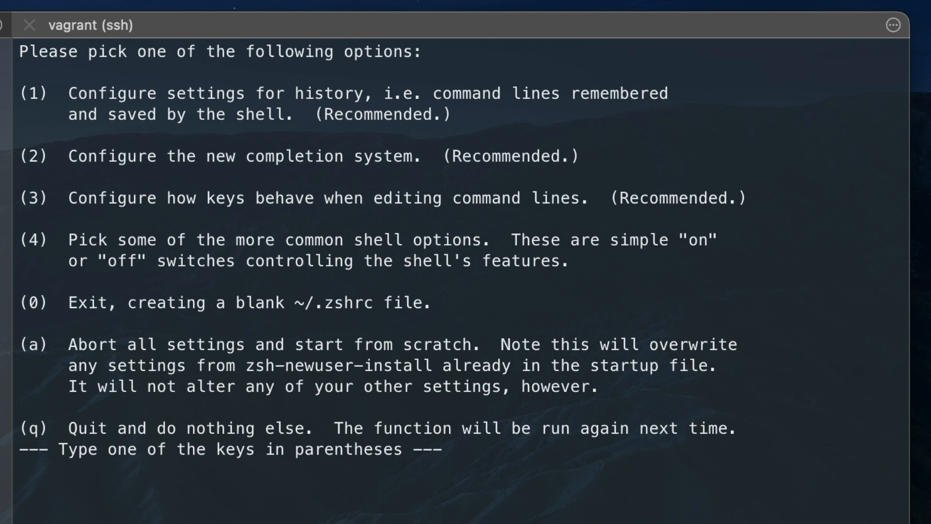
pyautogui.write('2')
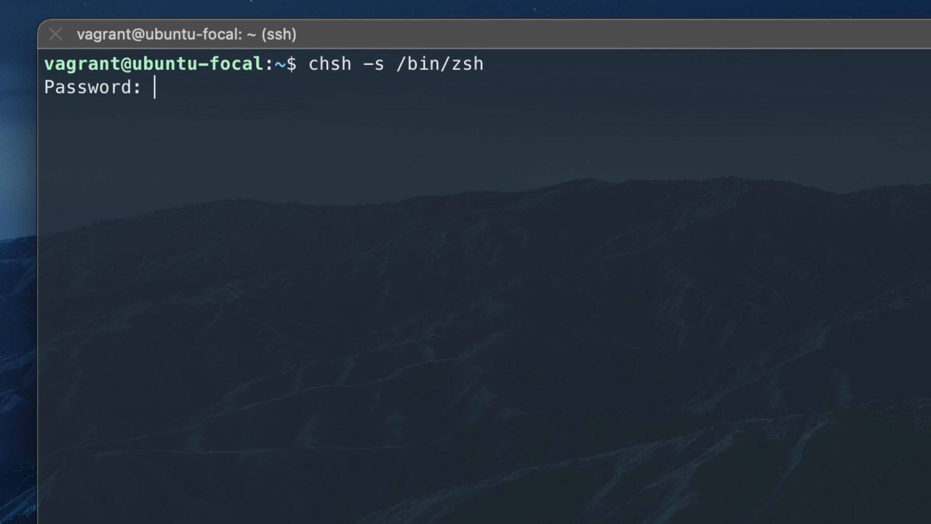
# Step: Confirm the shell, install git and wget via dnf, and check their versions
pyautogui.write('which $SHELL')
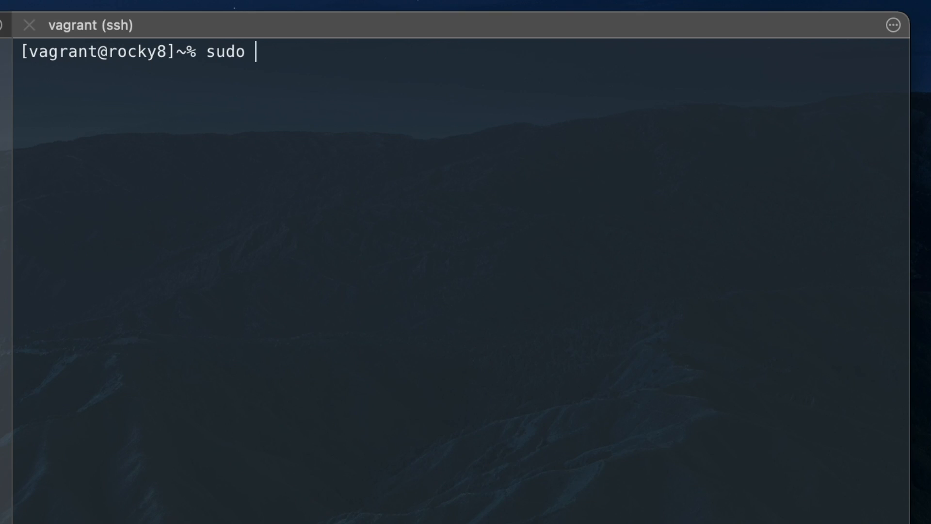
pyautogui.write('dnf install -y git')
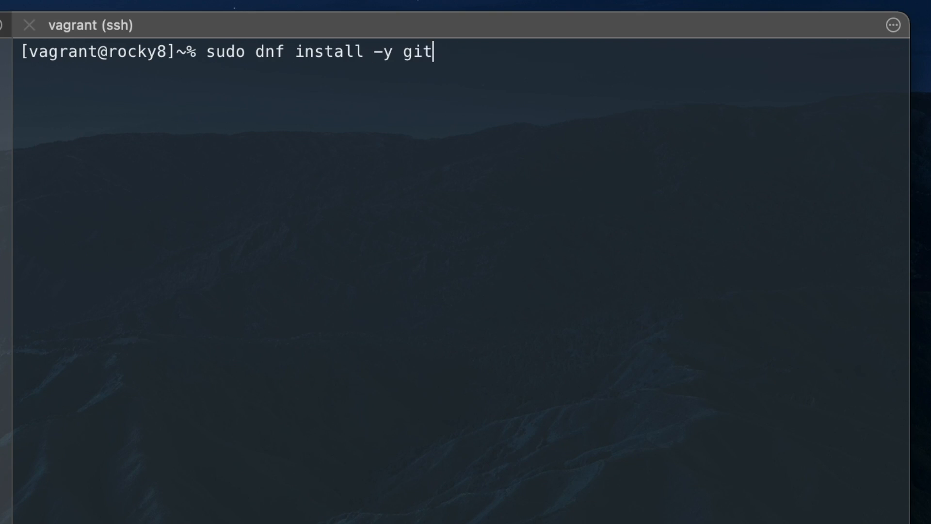
pyautogui.write('wget')
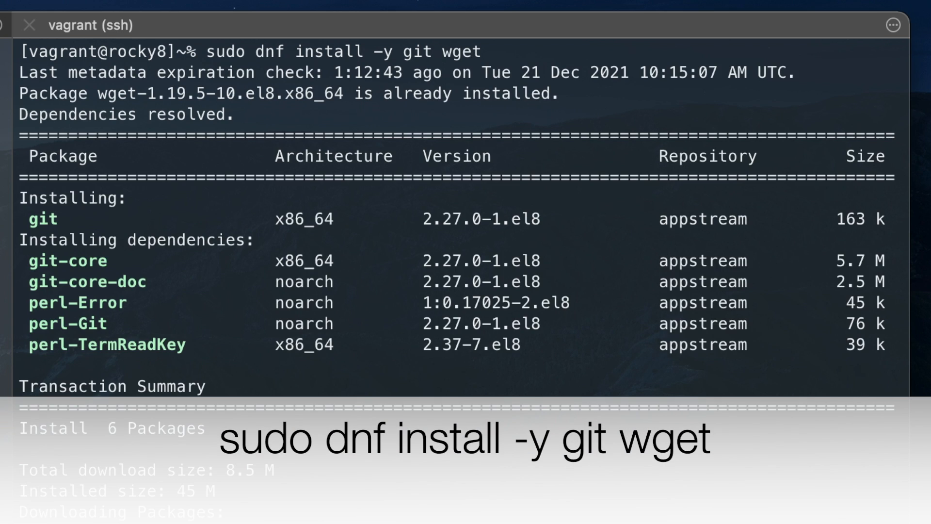
pyautogui.scroll(-3)
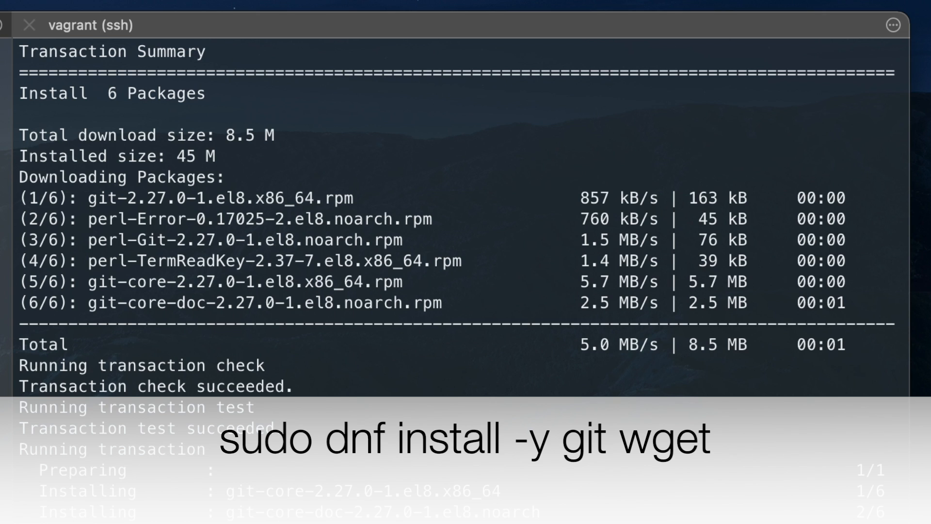
pyautogui.write('git --version')
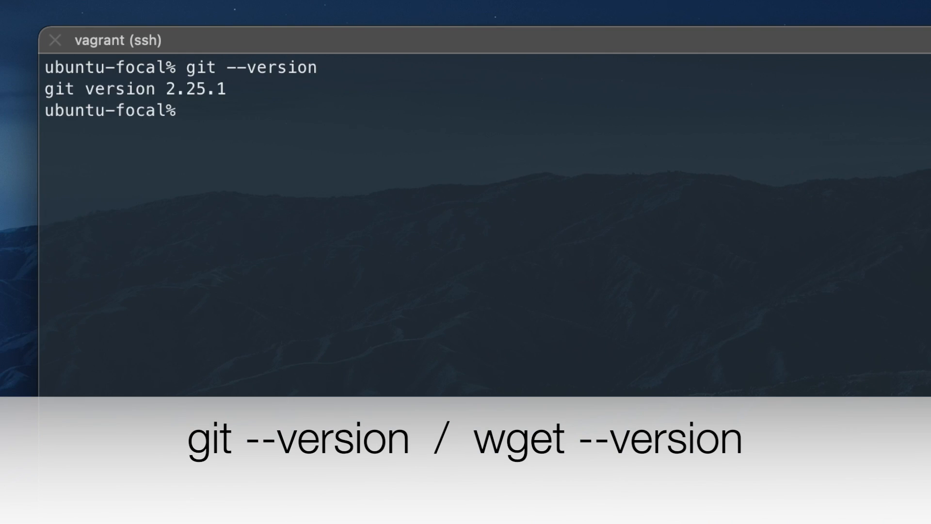
pyautogui.write('wget --version')
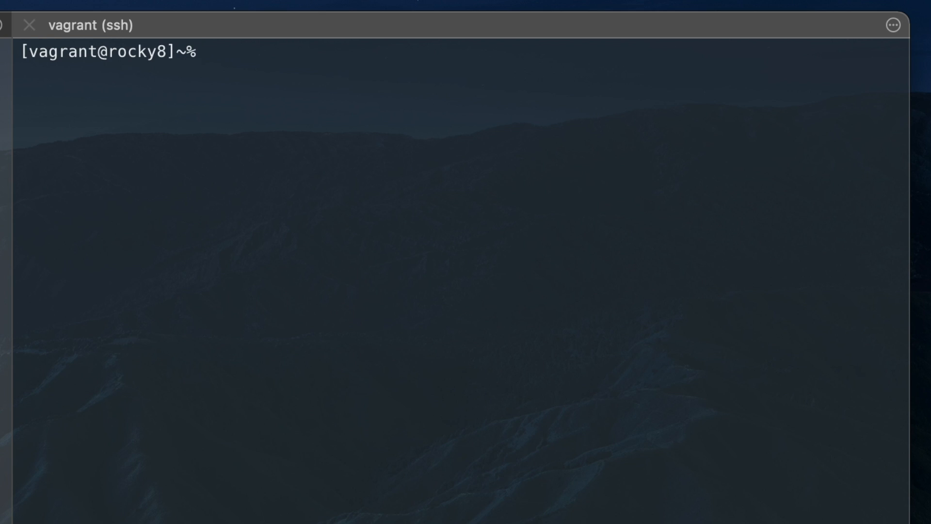
# Step: Install Oh My Zsh via wget, copy zshrc.zsh-template to ~/.zshrc, and source it
pyautogui.write('wget https://github.com/robbyrussell/oh-my-zsh/raw/master/tools/install.sh -O - | zsh')
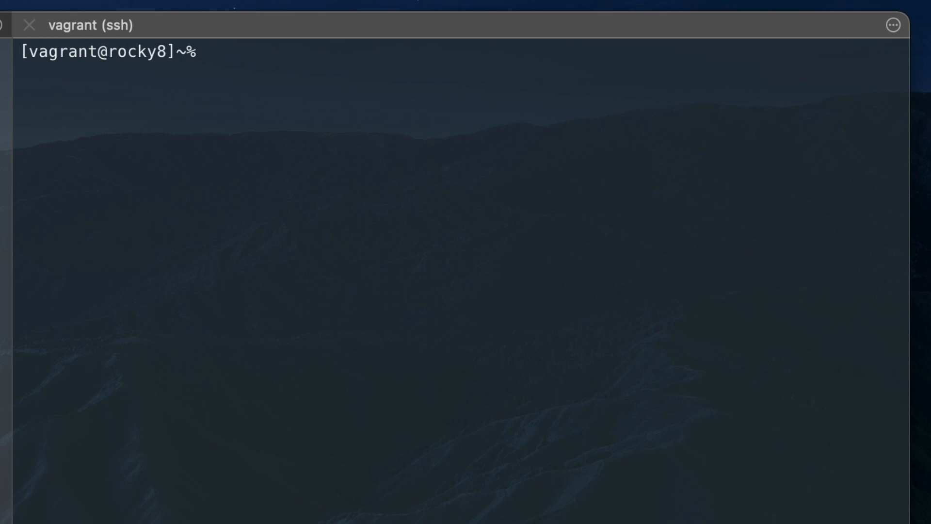
pyautogui.write('cp ~/.oh-my-zsh/templates/zshrc.zsh-template ~/.zshrc')
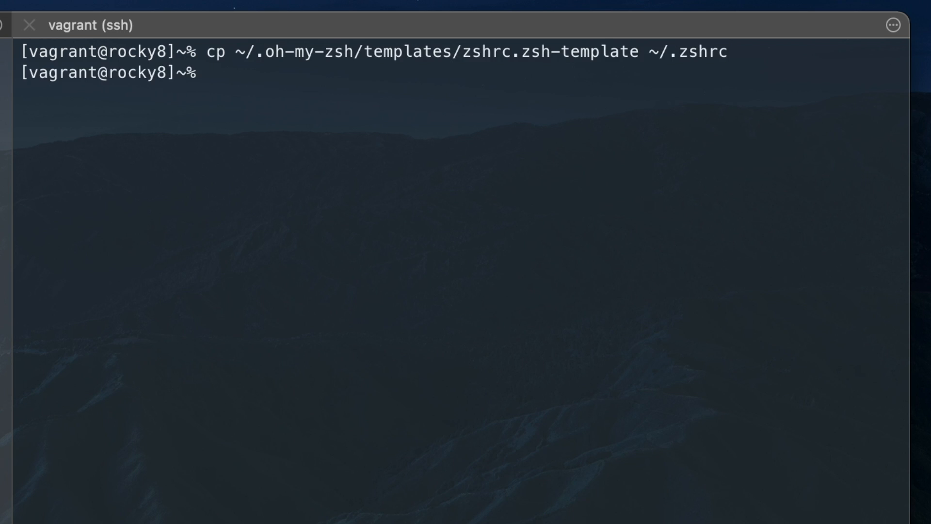
pyautogui.write('source .')
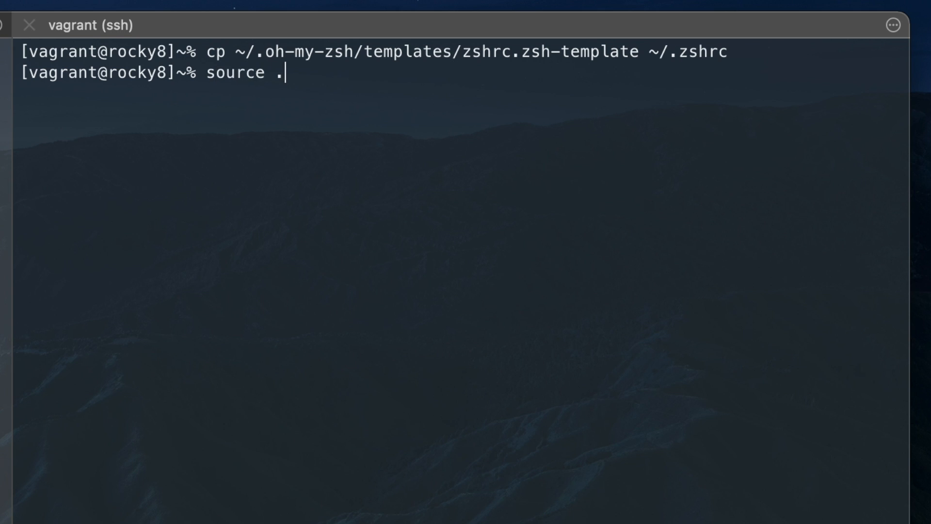
pyautogui.write('zshrc')
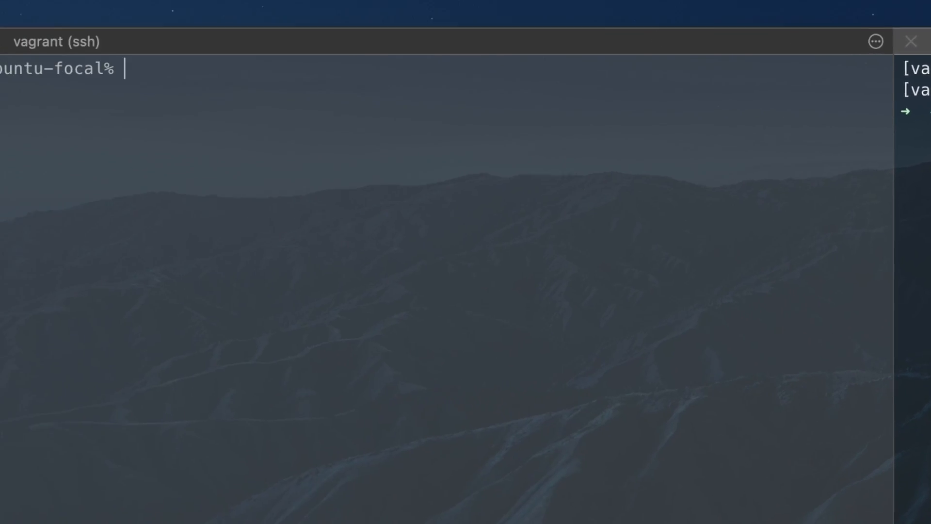
pyautogui.write('cp ~/.oh-my-zsh/templates/zshrc.zsh-template ~/.zshrc')
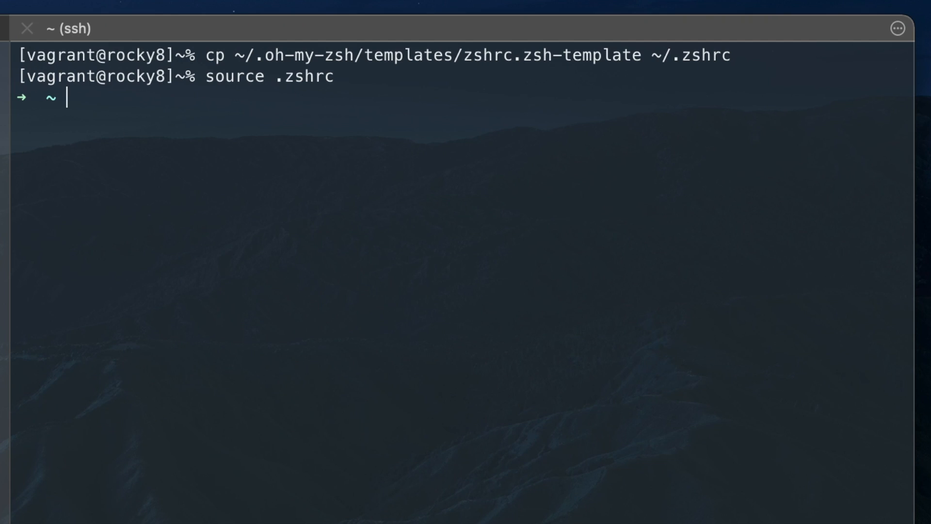
# Step: Clone powerlevel10k into $ZSH_CUSTOM/themes and set ZSH_THEME="powerlevel10k/powerlevel10k" in .zshrc
pyautogui.write('git clone --depth=1 https://github.com/romkatv/powerlevel10k.git $ZSH_CUSTOM/themes/powerlevel10k')
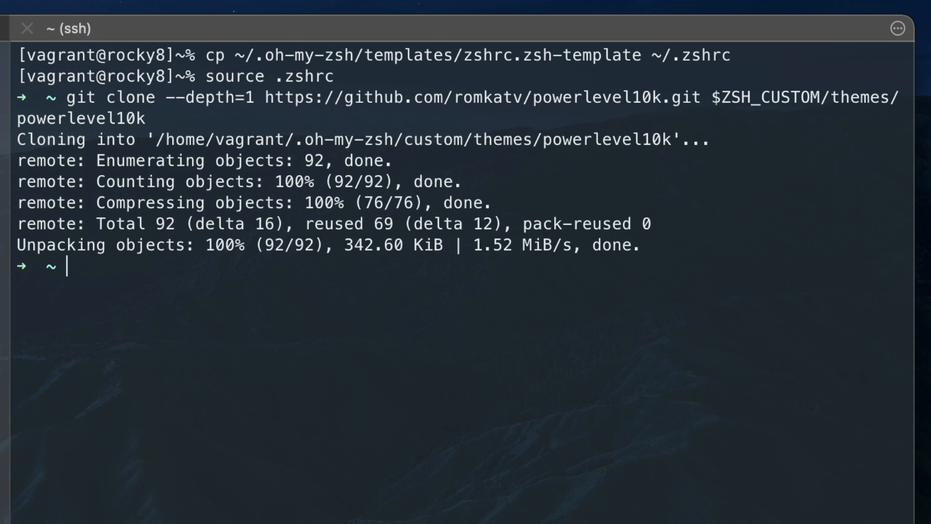
pyautogui.write('vim .zshr')
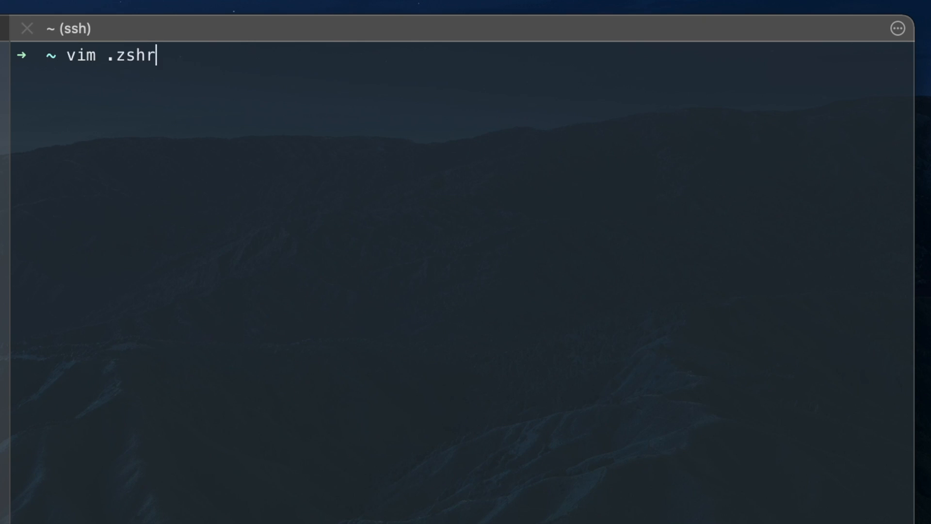
pyautogui.write('c')
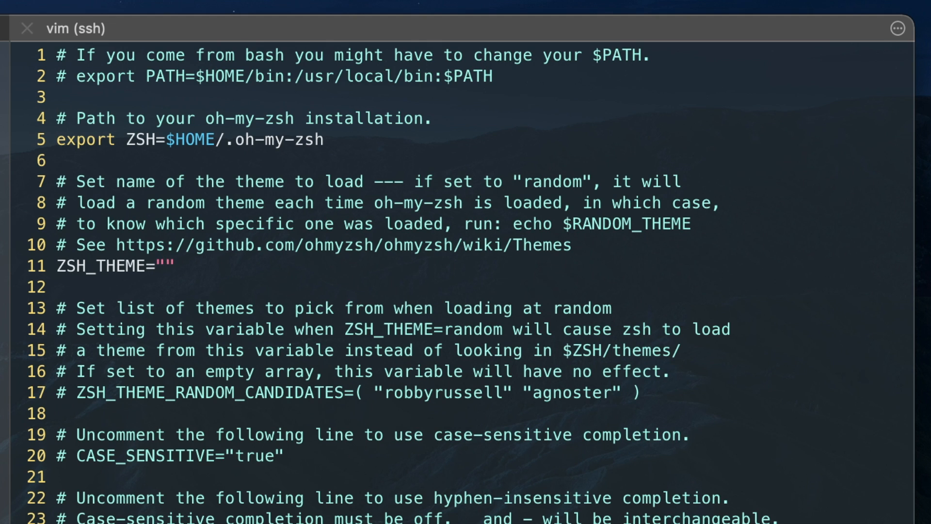
pyautogui.write('powerlevel10k/powerlevel10k')
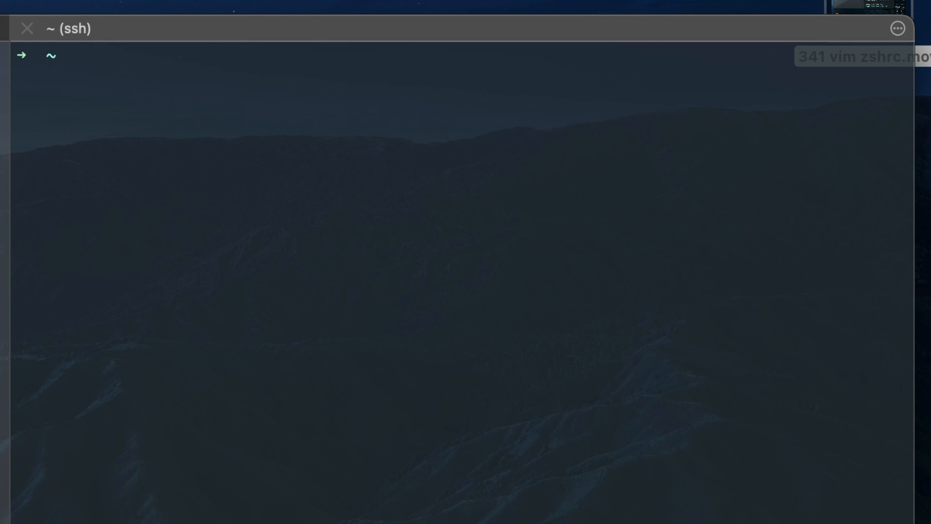
# Step: Source .zshrc to launch and complete the powerlevel10k configuration wizard
pyautogui.write('source .zshrc')
pyautogui.write('cd gittemp')
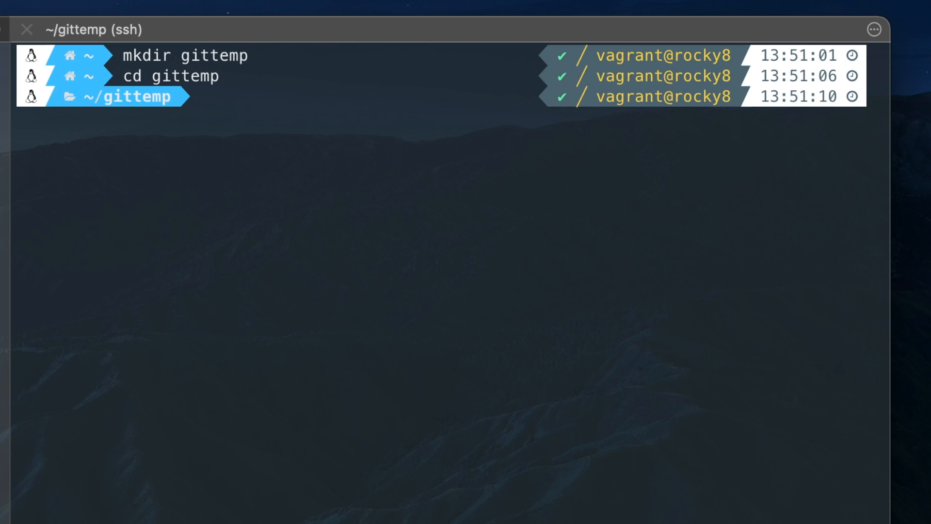
# Step: Initialize a Git repository in gittemp so the prompt shows master
pyautogui.write('git init')
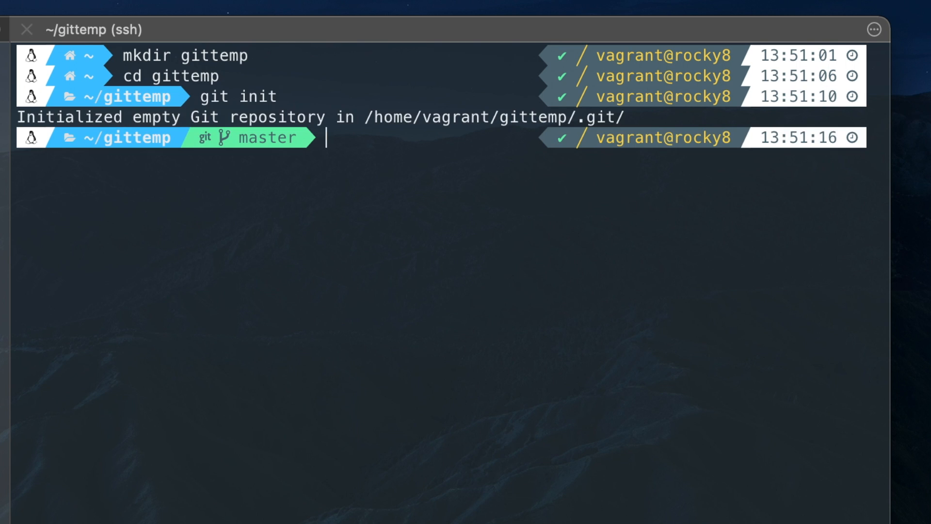